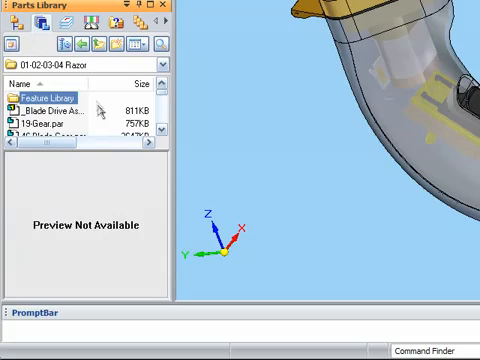
Rename the Back.par feature below Part Copy 1 to 'Cutout for Flex'.
click(75, 108)
text(Cutout for)
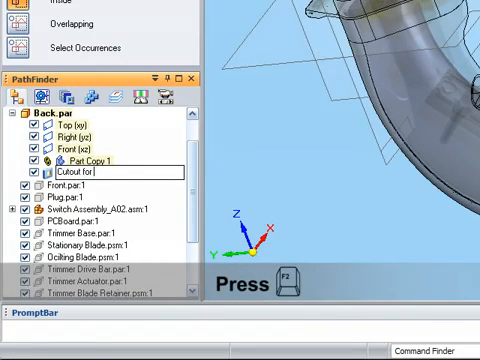
text(Flex)
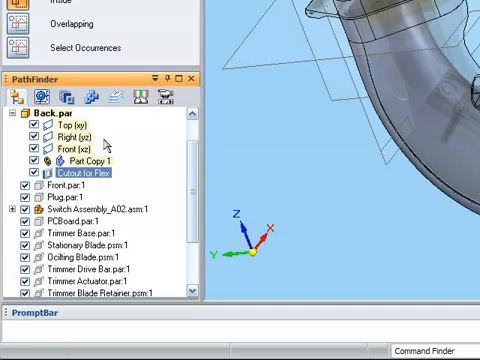